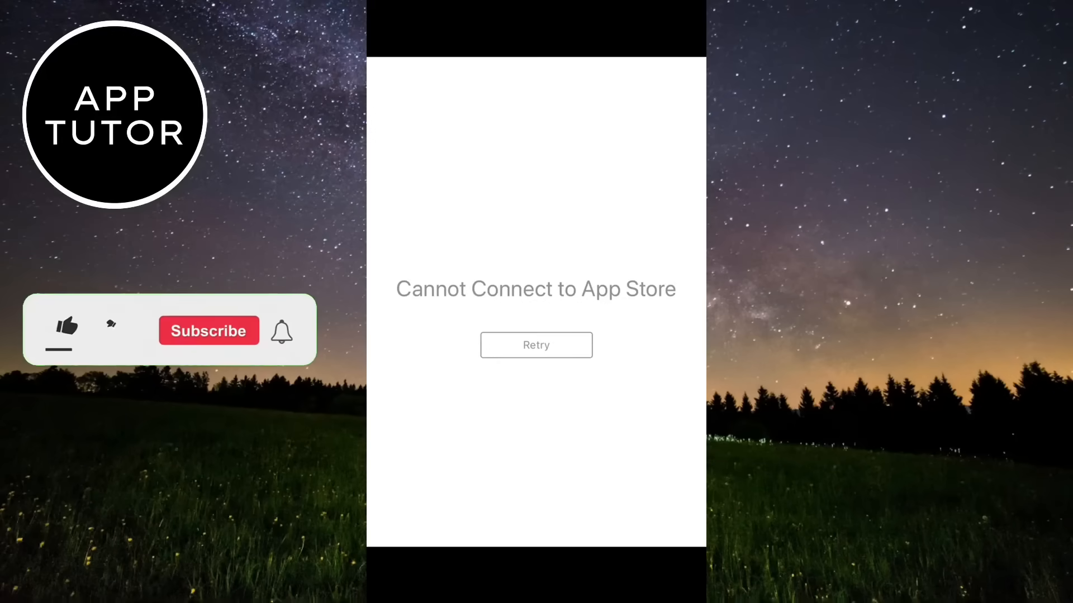
Open Settings and view the Sfens Pub Wi-Fi network details
click(65, 329)
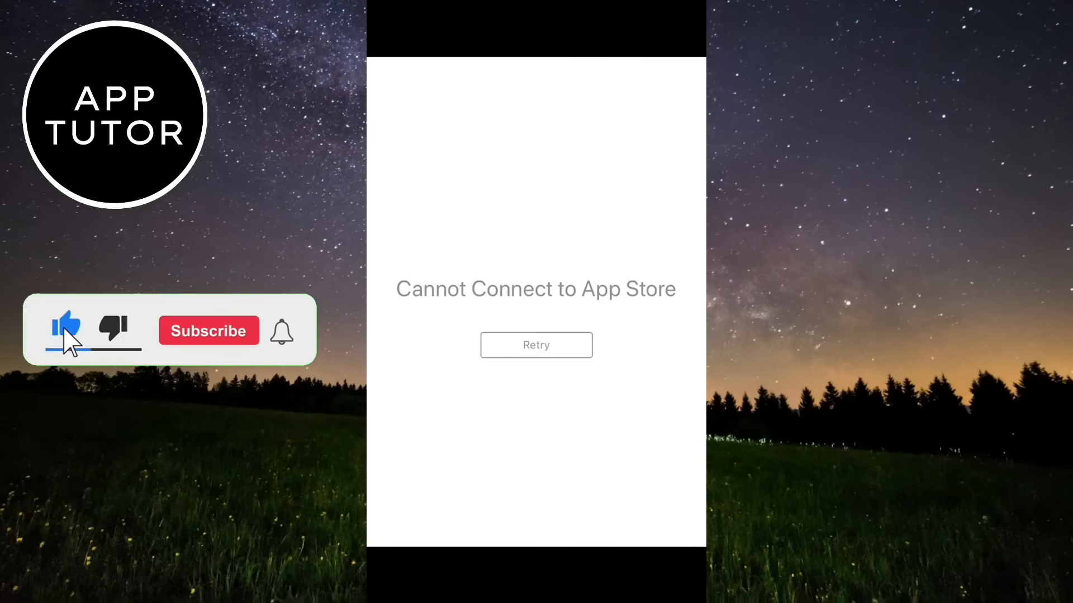
click(208, 331)
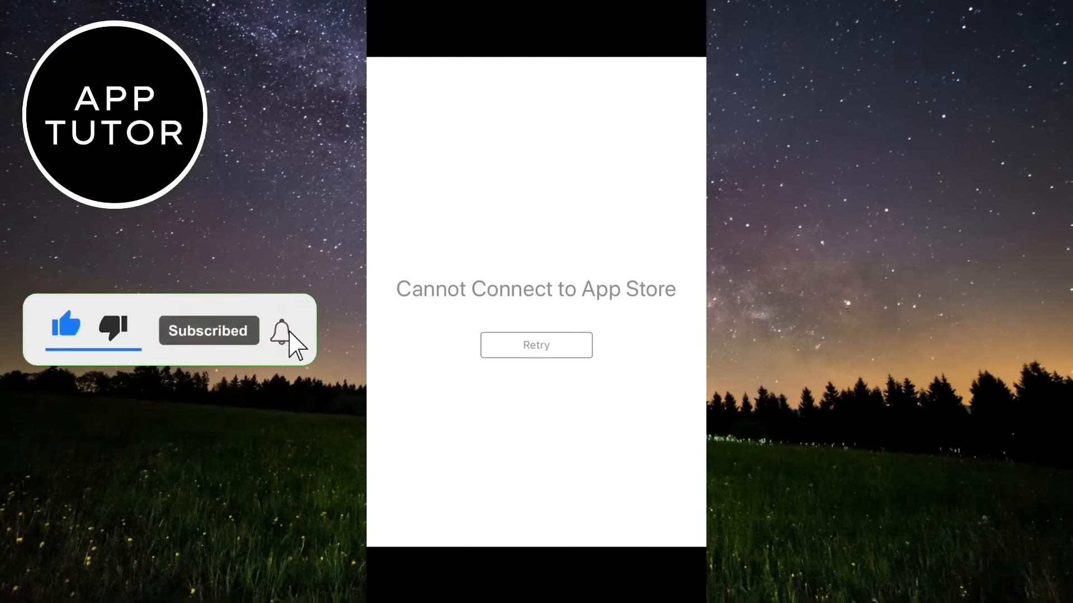
click(281, 330)
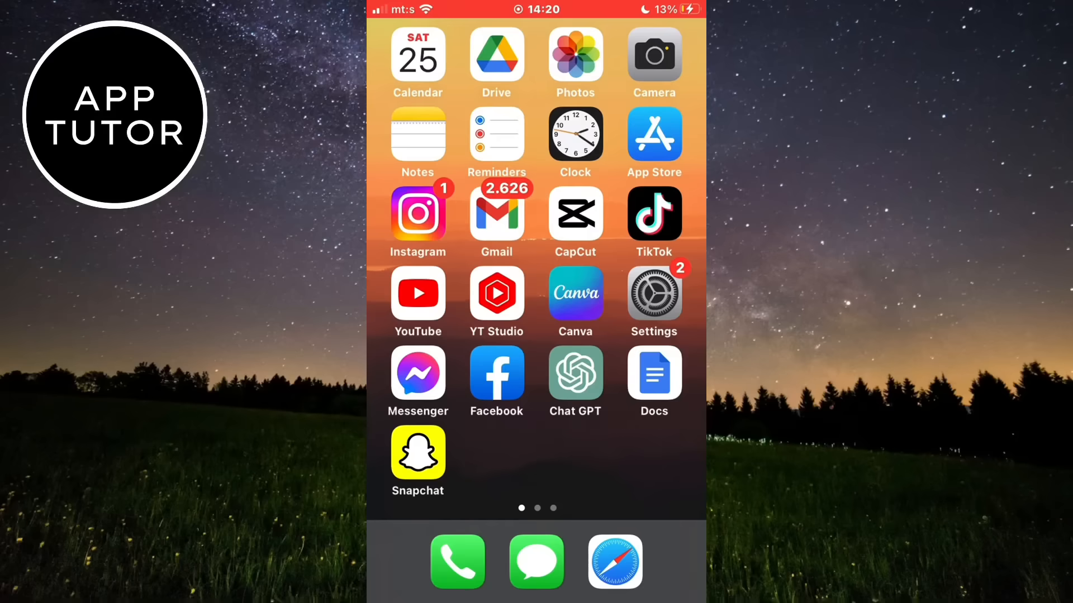
click(653, 300)
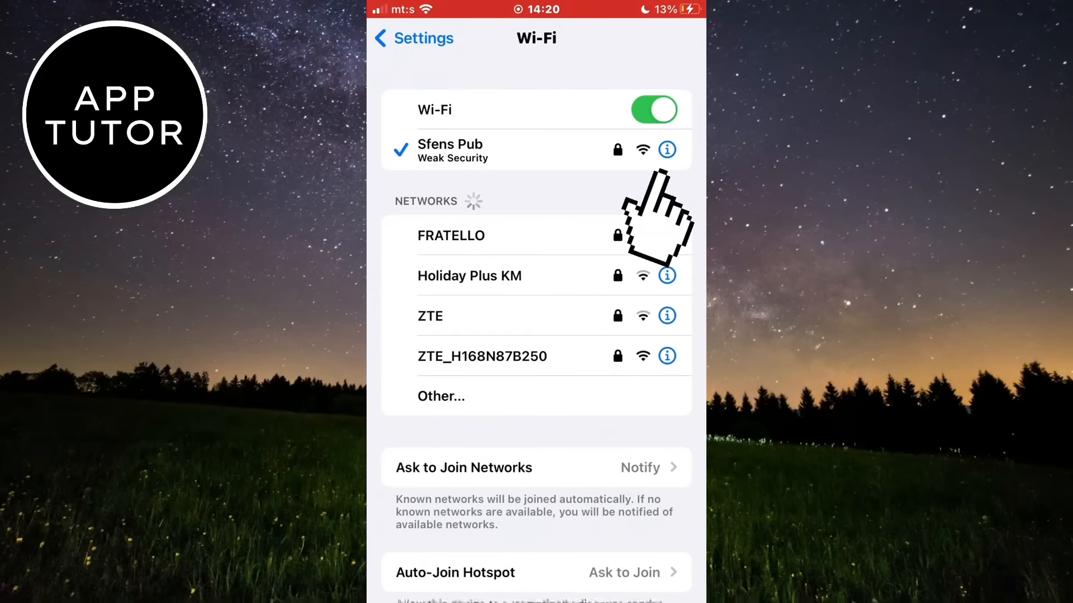
click(667, 149)
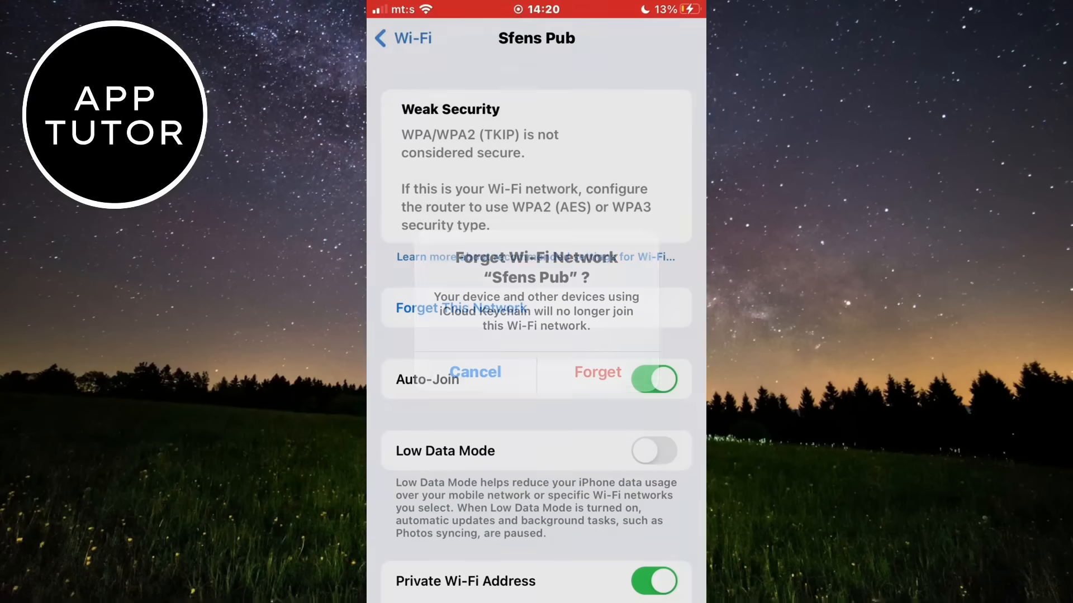
Keep Sfens Pub without forgetting it, and switch Wi-Fi off and back on
click(475, 372)
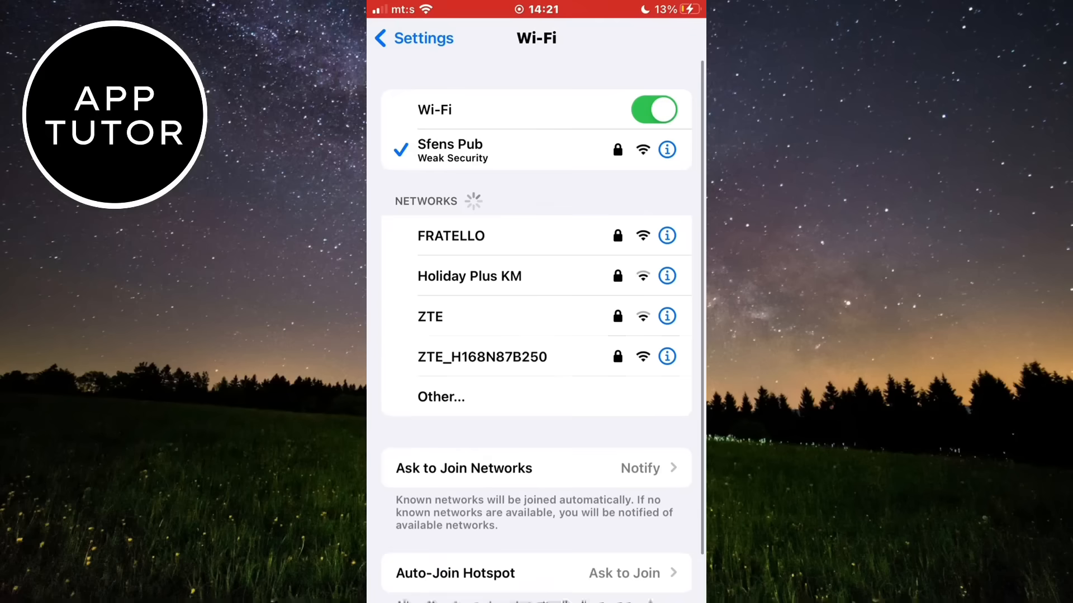
click(653, 109)
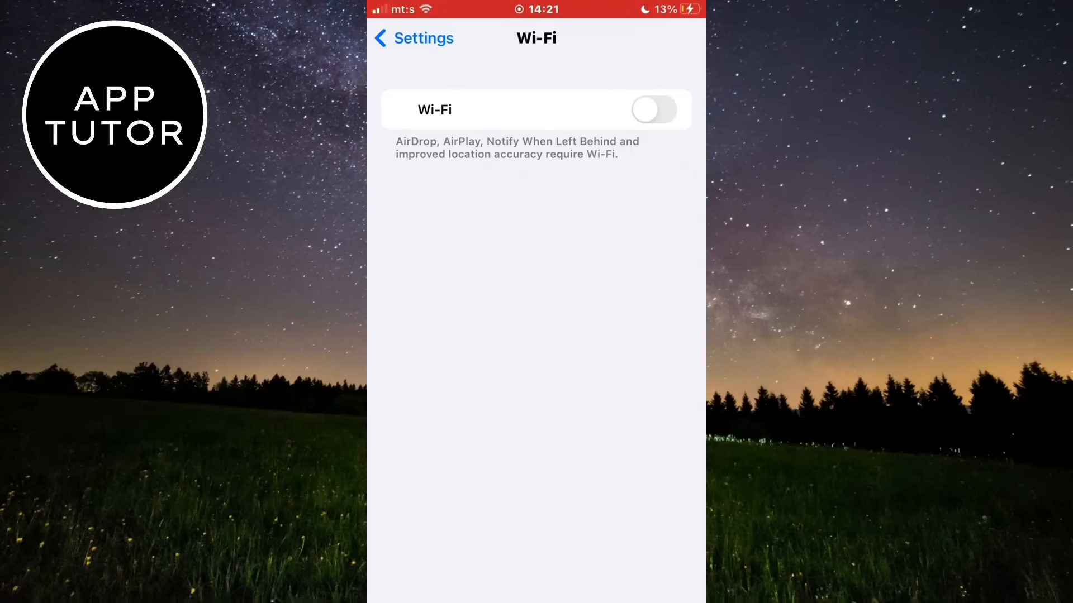
click(653, 110)
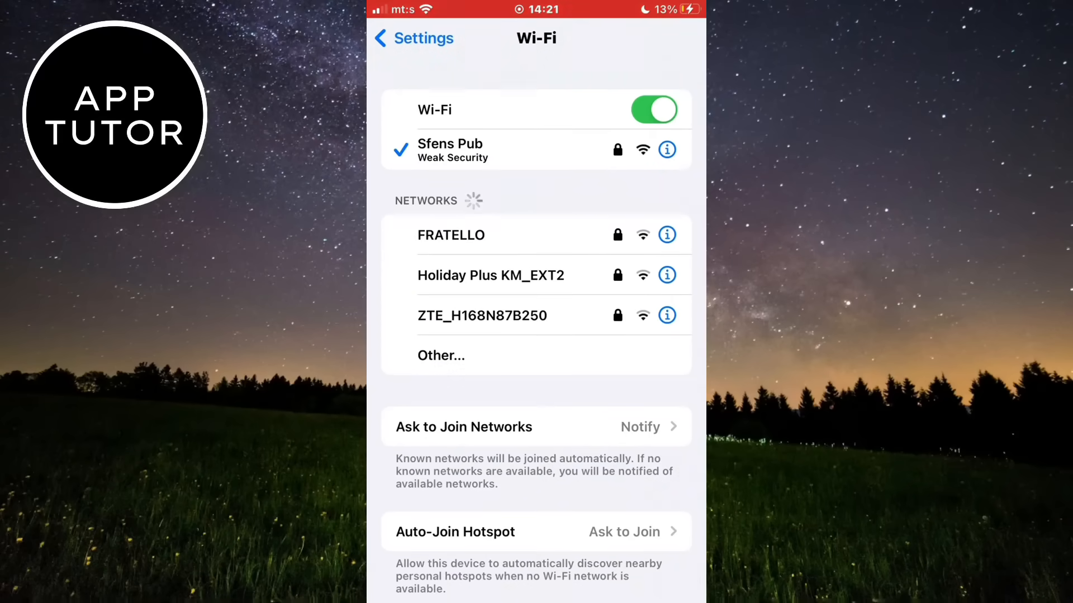
click(402, 38)
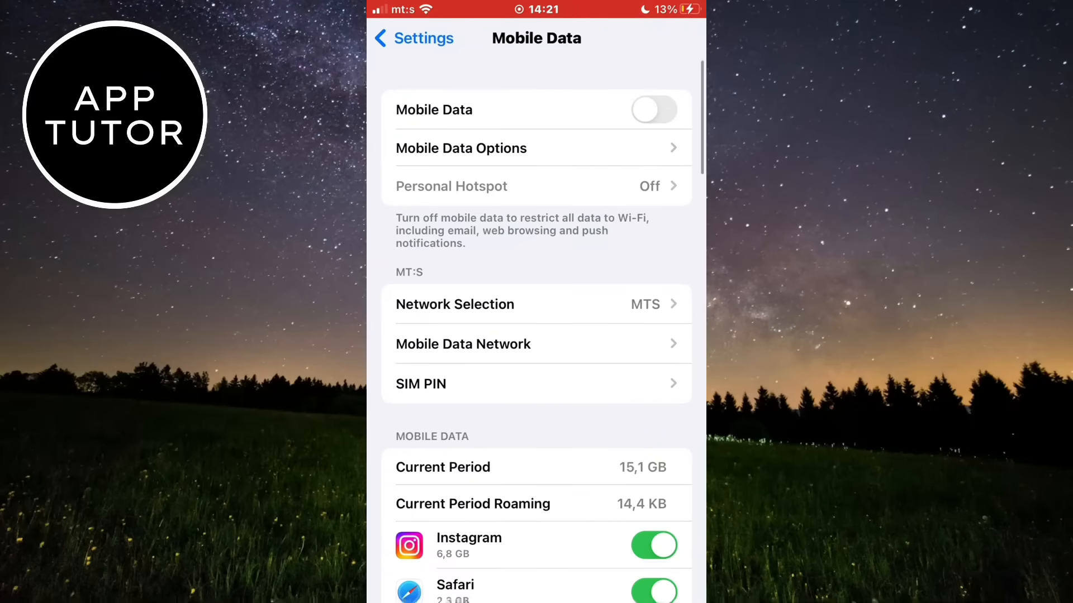
Turn Mobile Data on and keep Voice & Data set to 4G
click(652, 110)
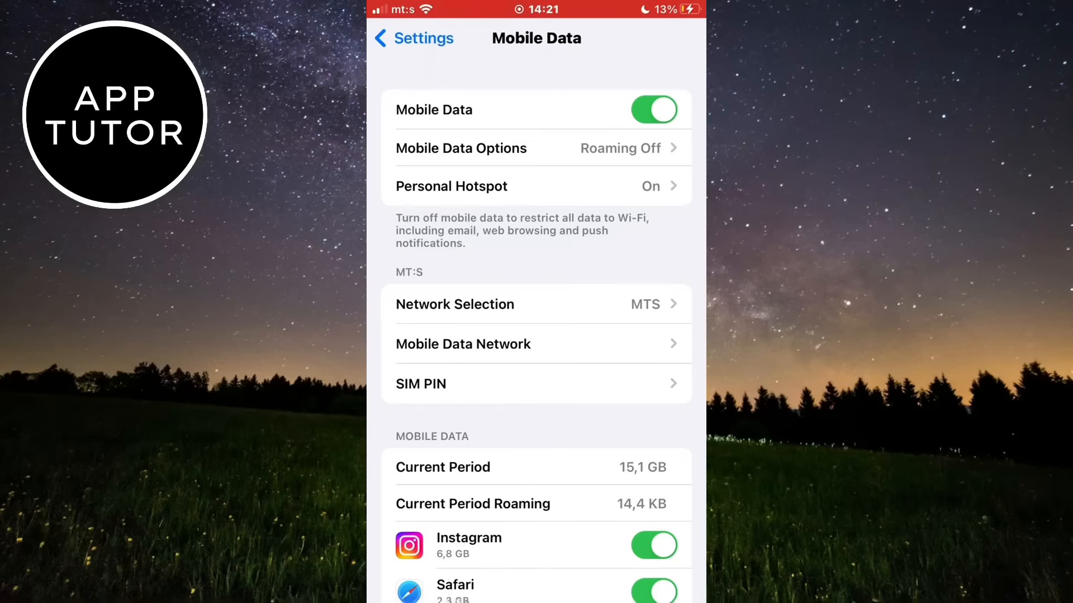
click(461, 148)
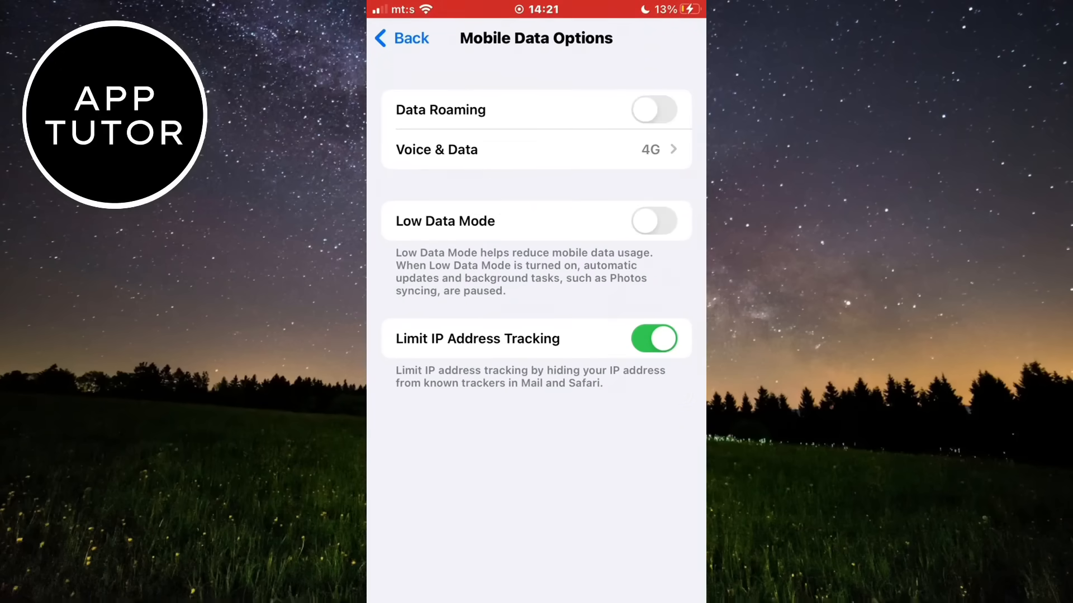
click(536, 149)
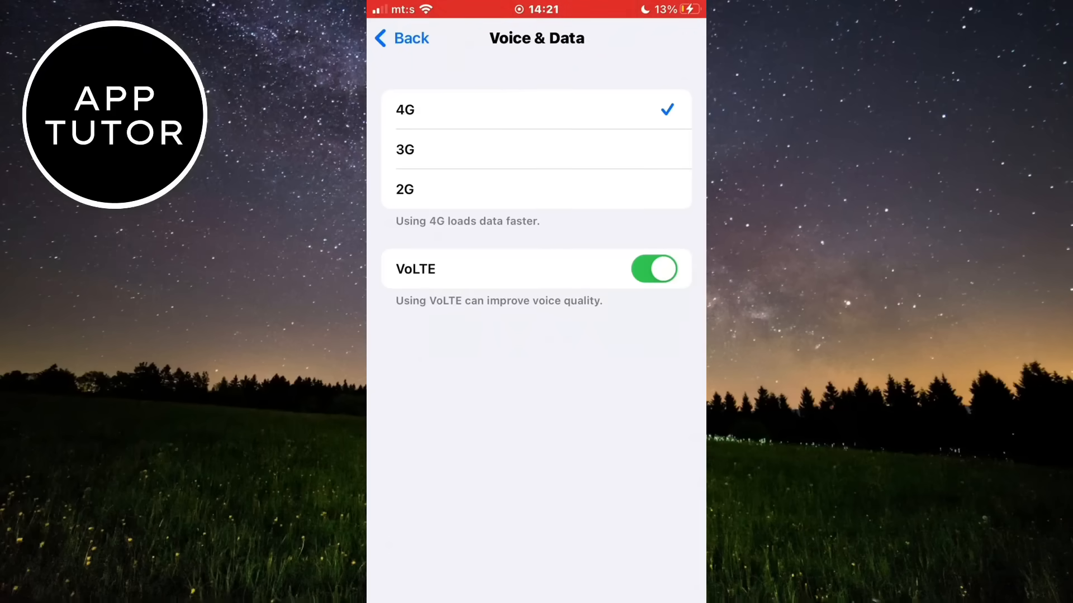
click(400, 38)
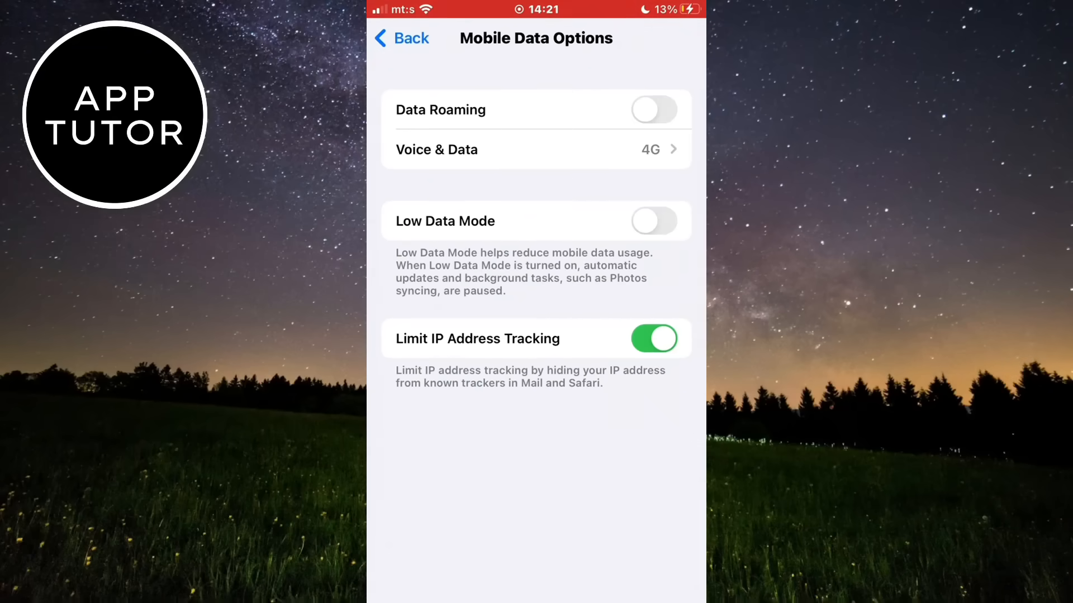
click(400, 38)
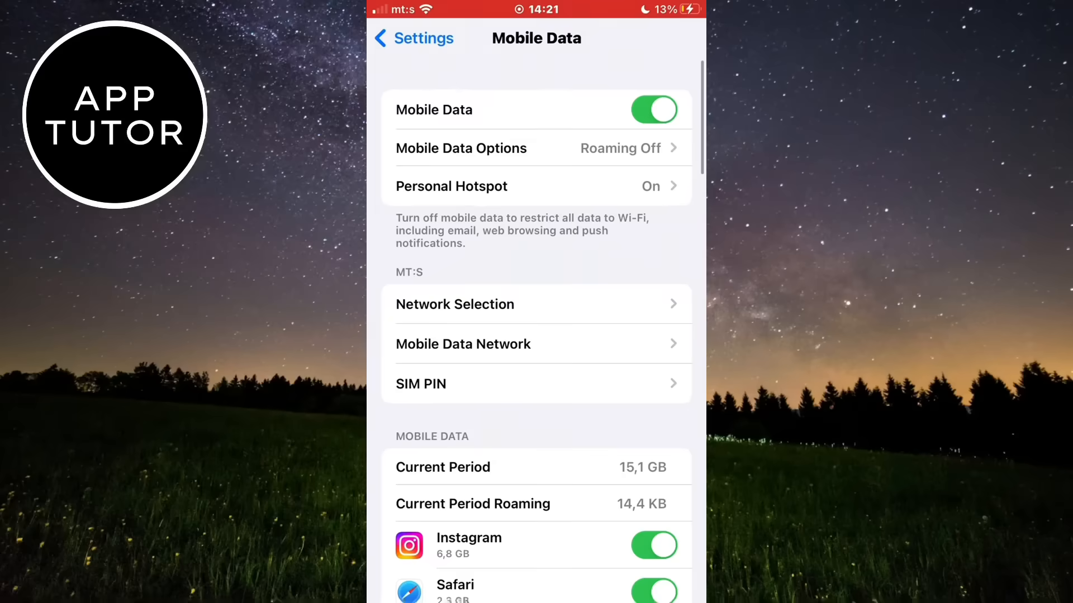
click(413, 38)
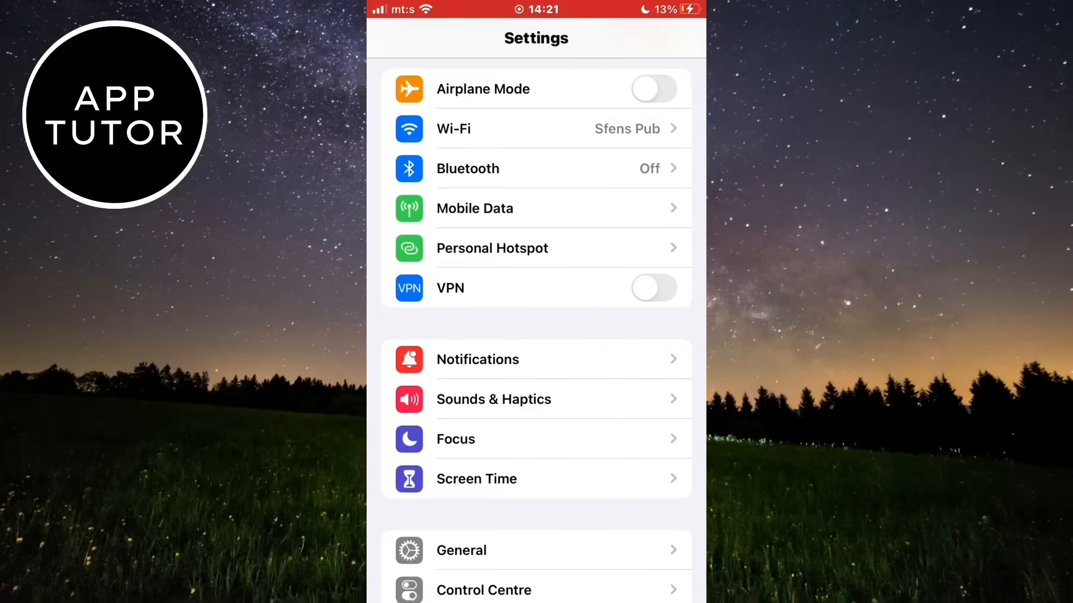
Toggle 24-Hour Time off and on again in General > Date & Time
scroll(down, 3)
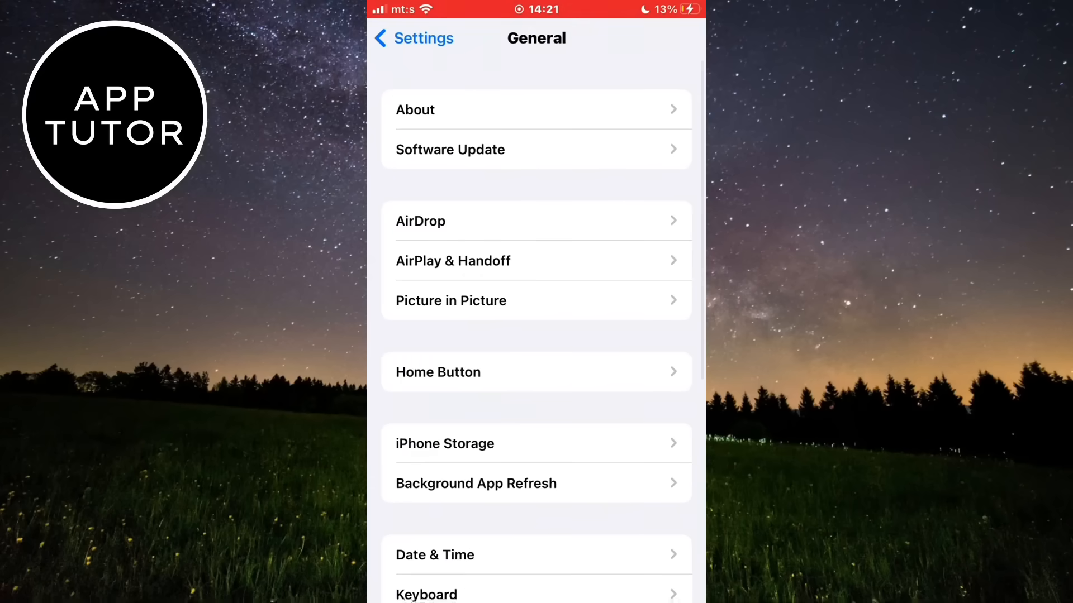
scroll(down, 3)
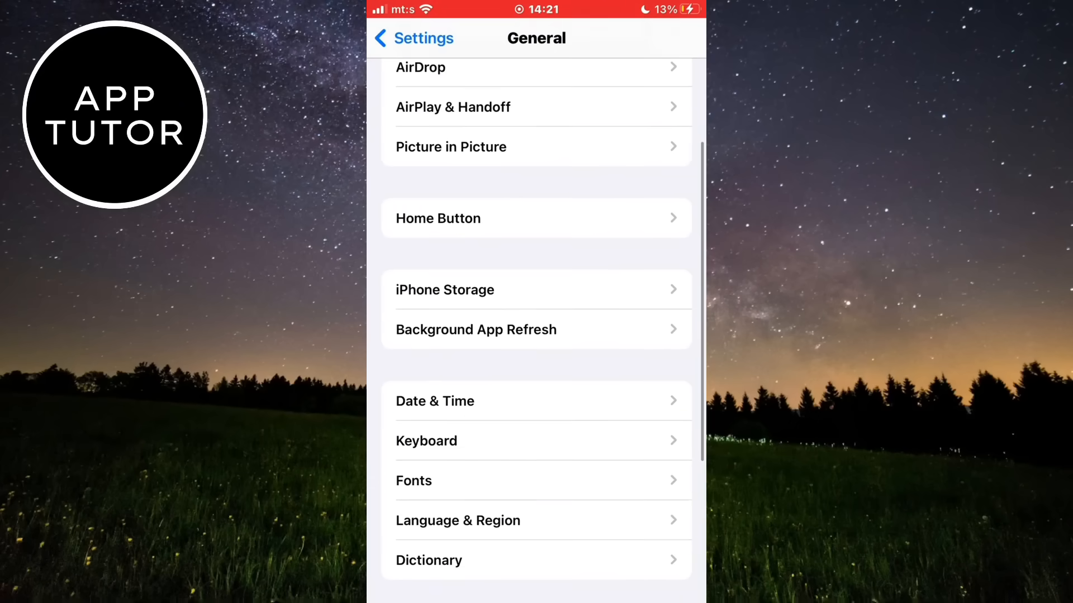
click(435, 401)
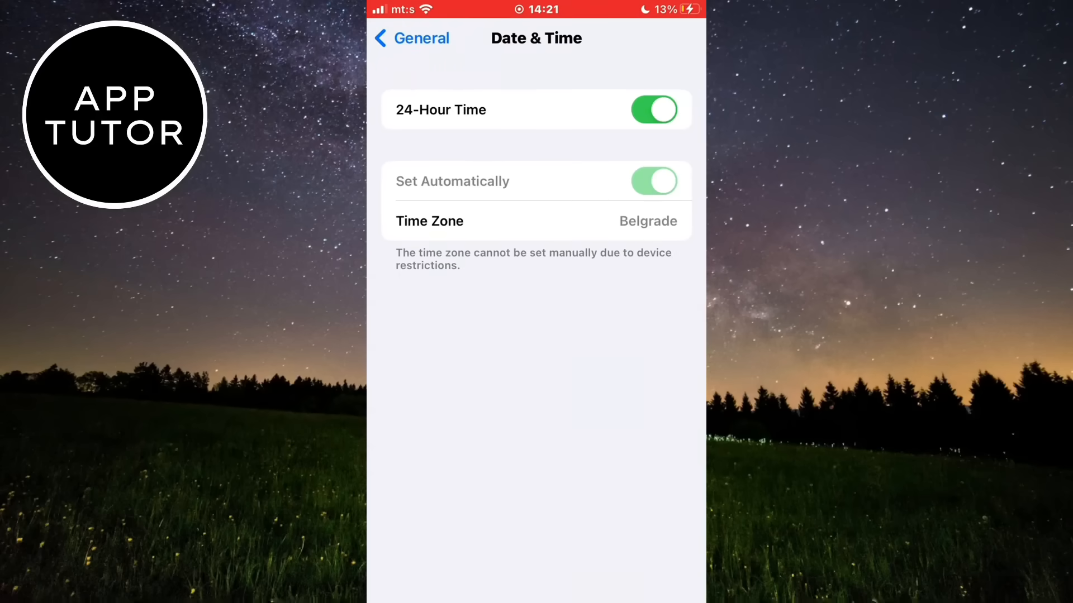
click(653, 110)
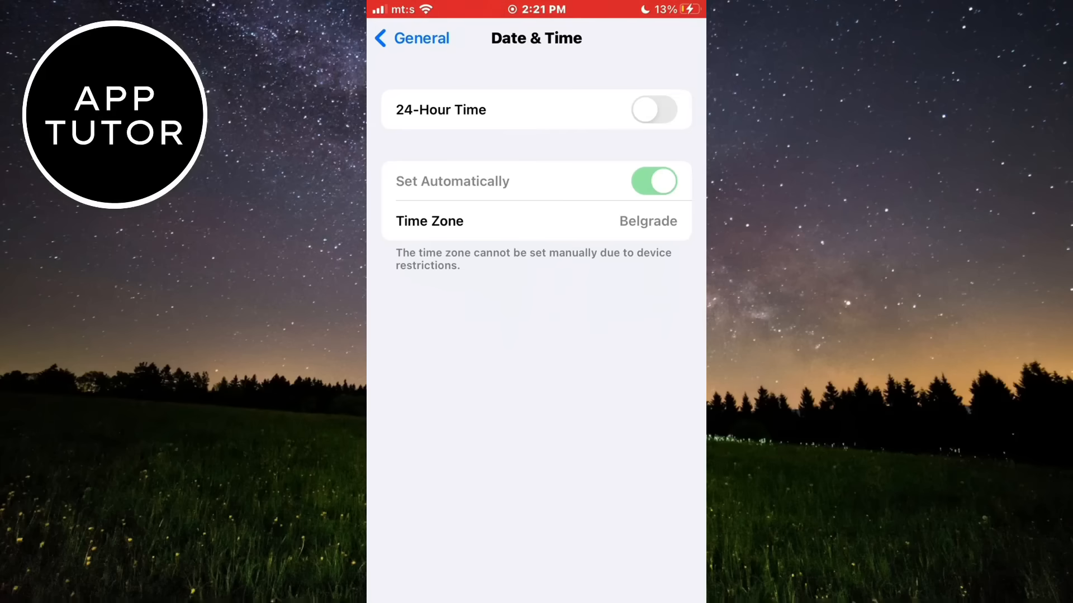
click(653, 110)
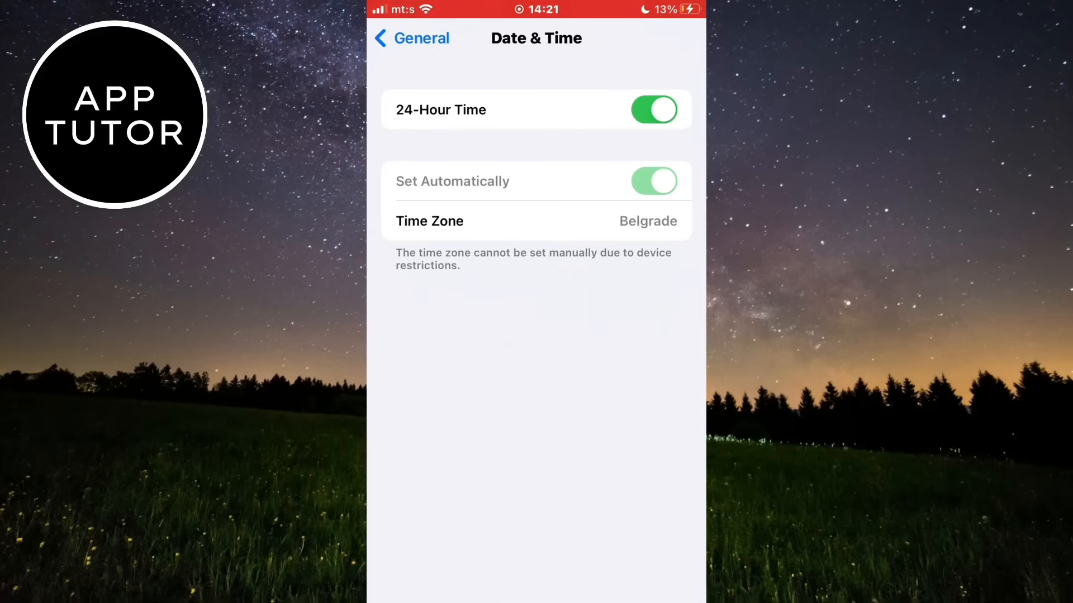
click(411, 38)
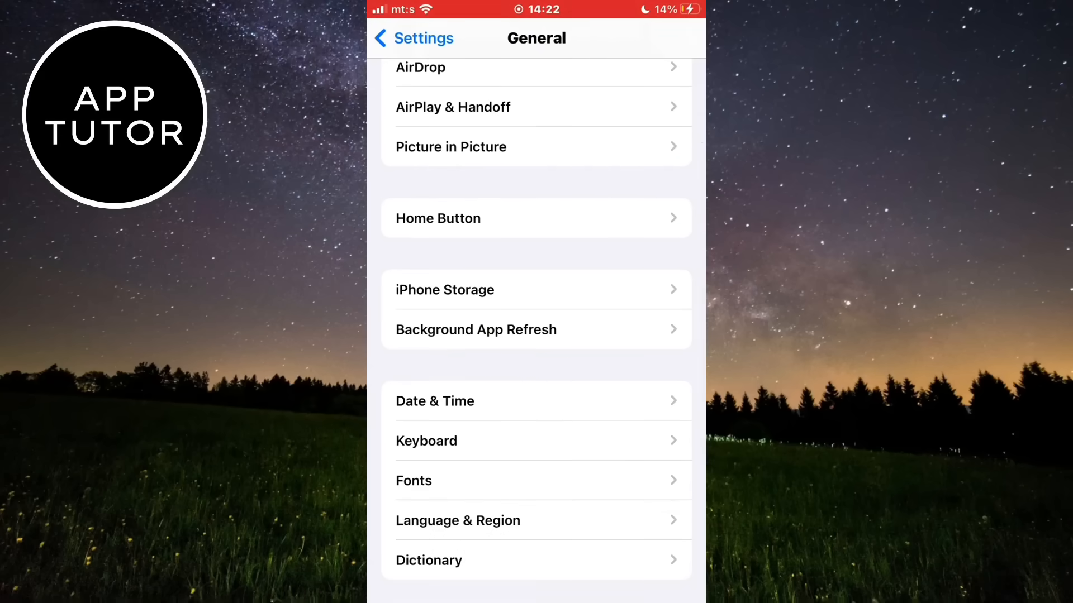
Show the Reset choices under General > Transfer or Reset iPhone
scroll(down, 3)
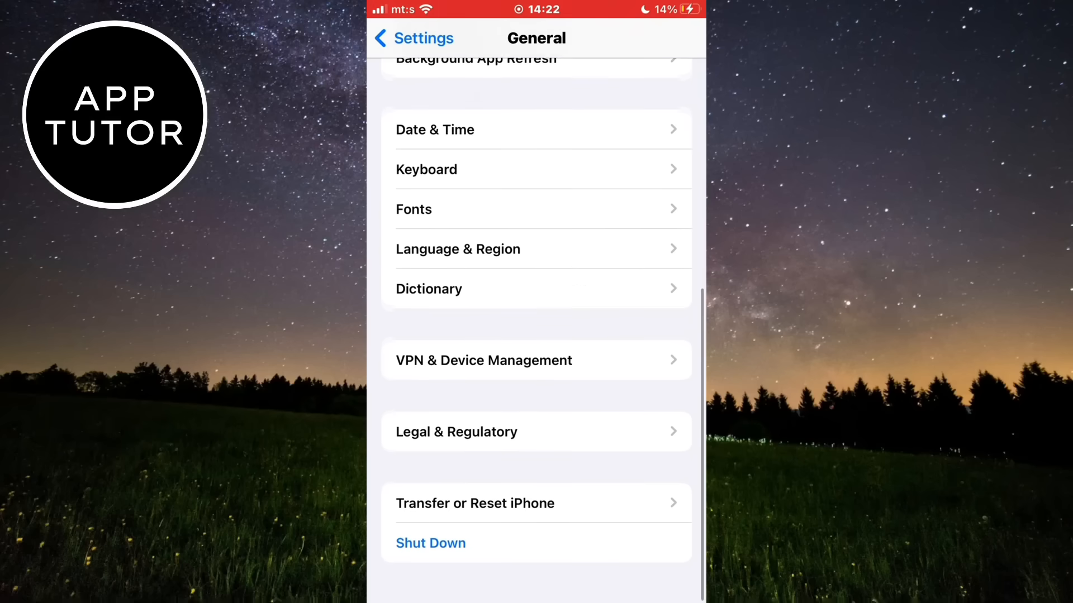
click(474, 503)
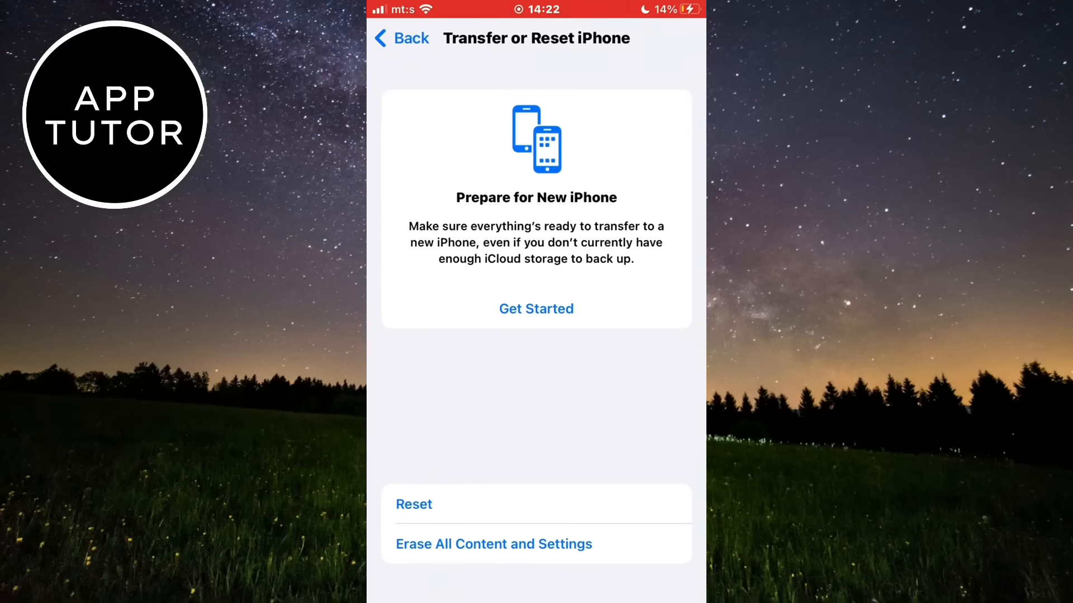
click(414, 504)
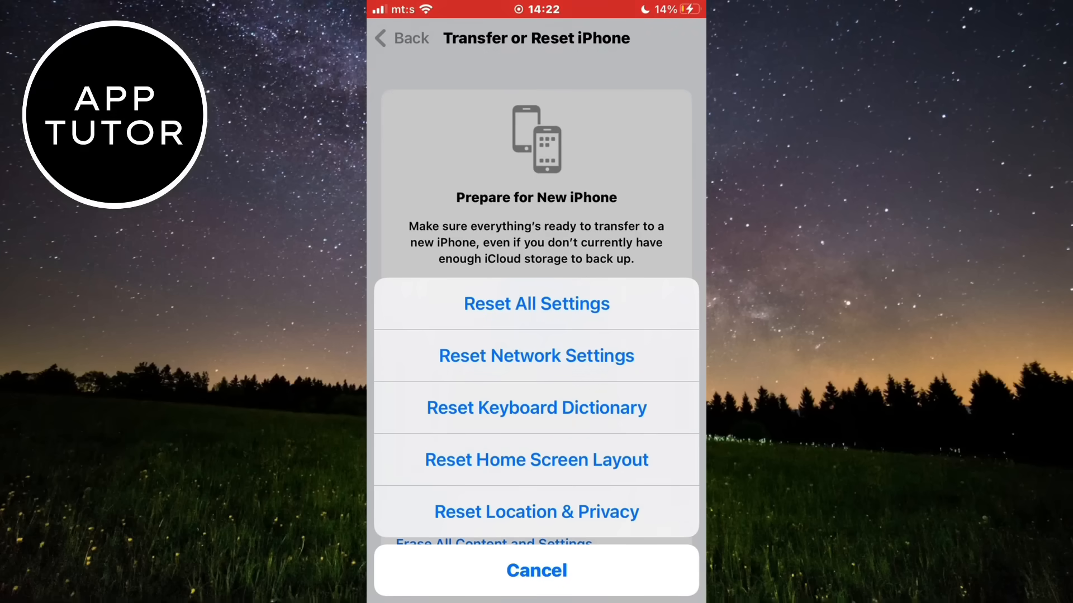
click(537, 570)
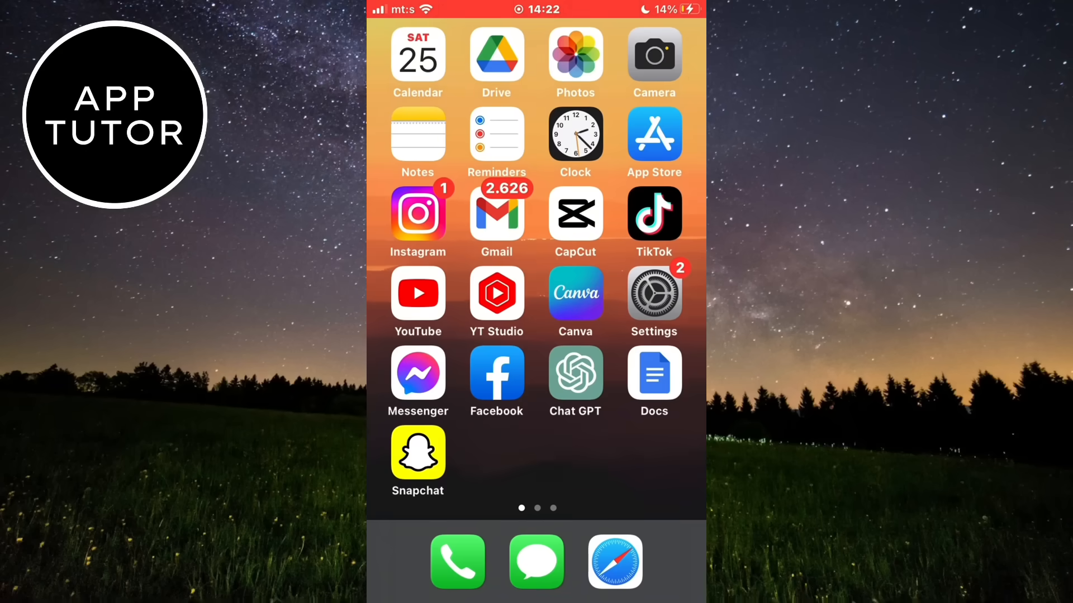
Launch the App Store and scroll through its Today feed of games and apps
click(575, 294)
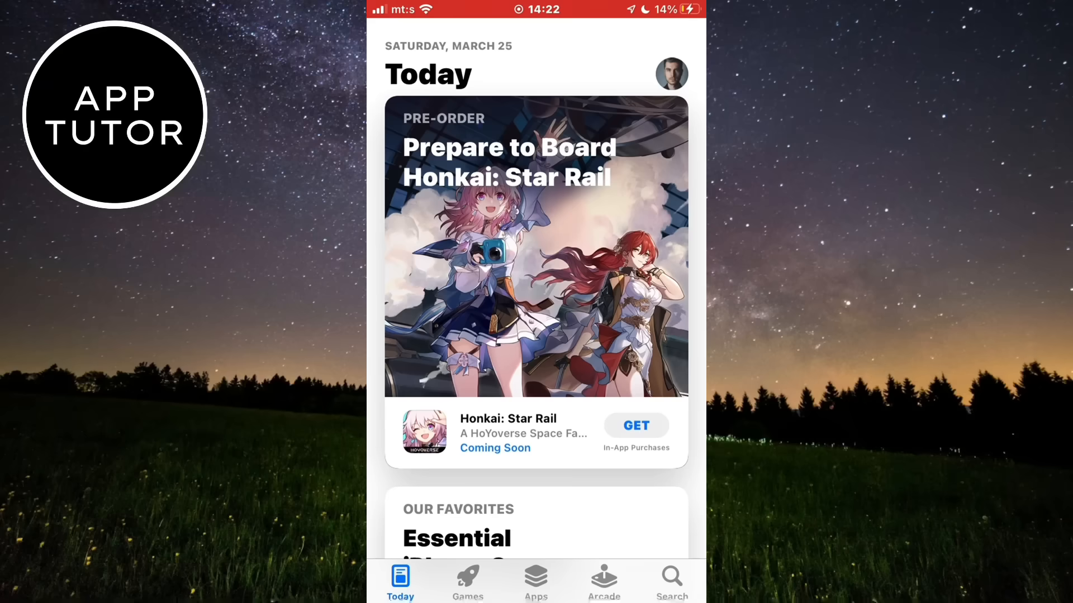
scroll(down, 3)
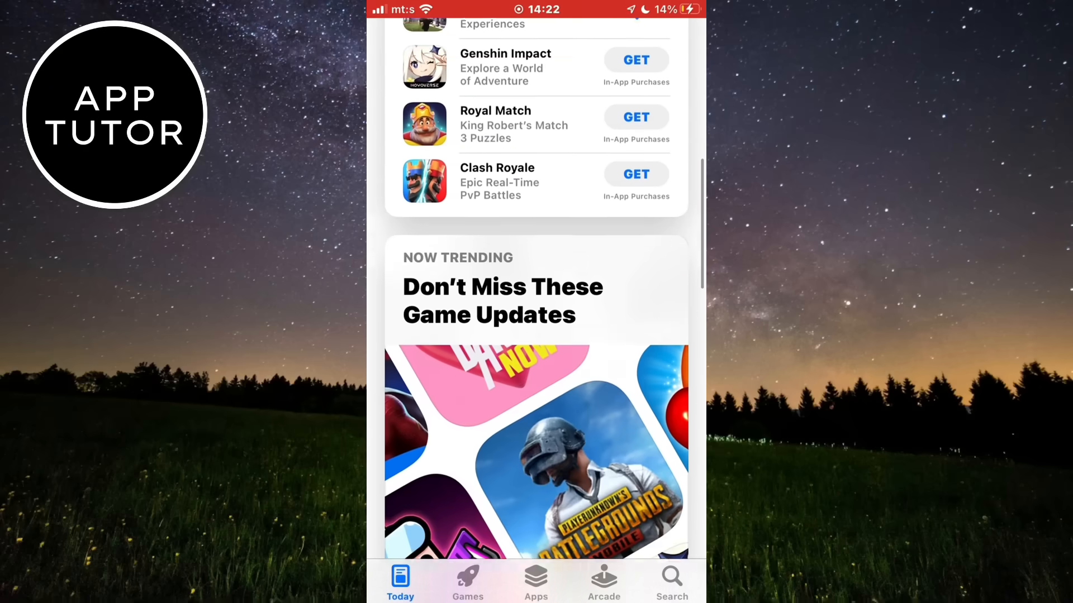
scroll(down, 3)
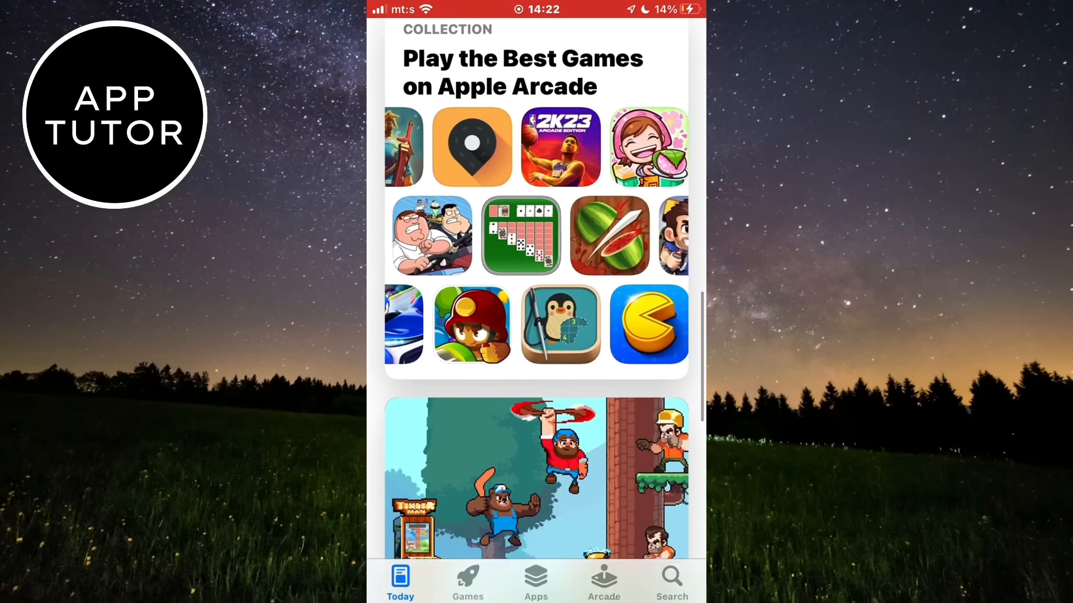
scroll(down, 3)
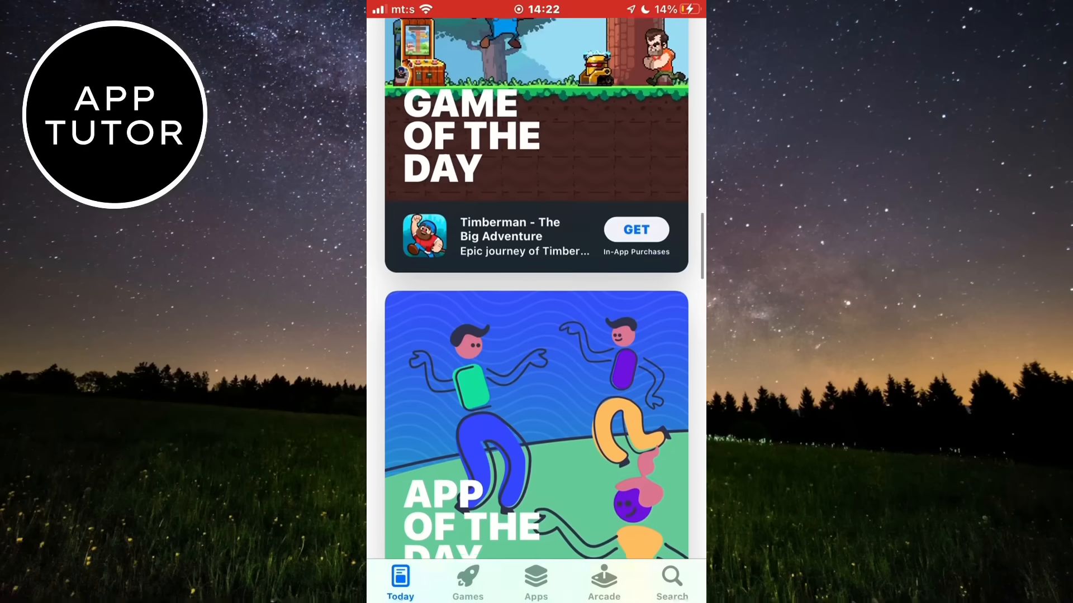